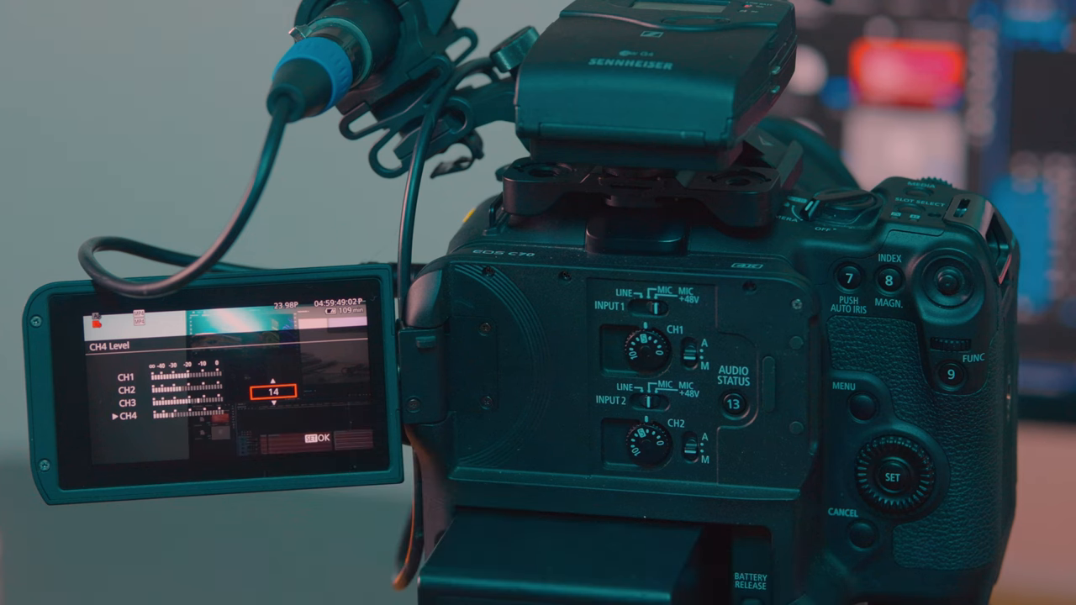
click(893, 478)
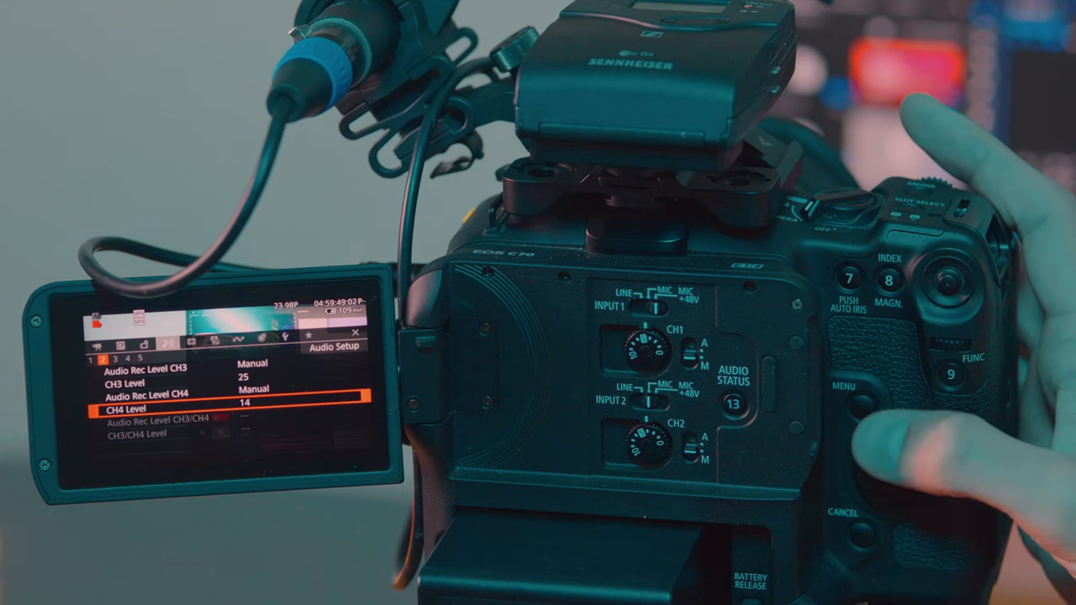